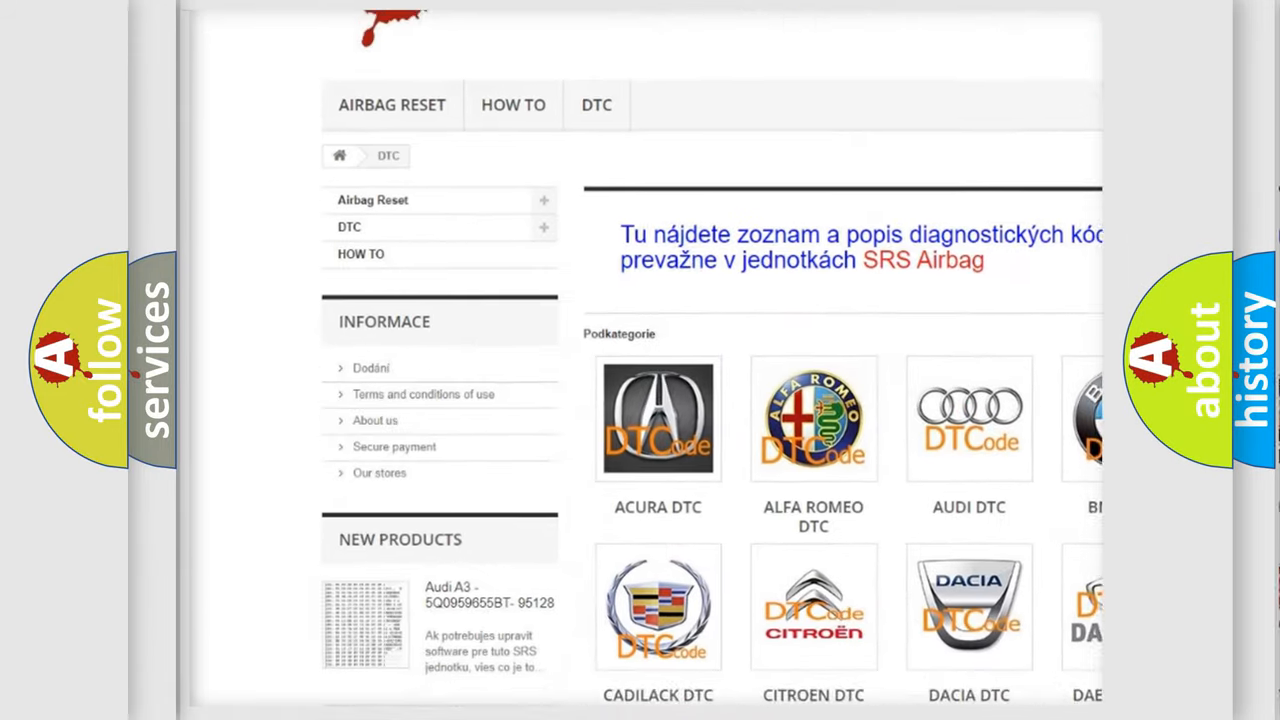
{"action": "scroll", "scroll_direction": "down", "scroll_amount": 3}
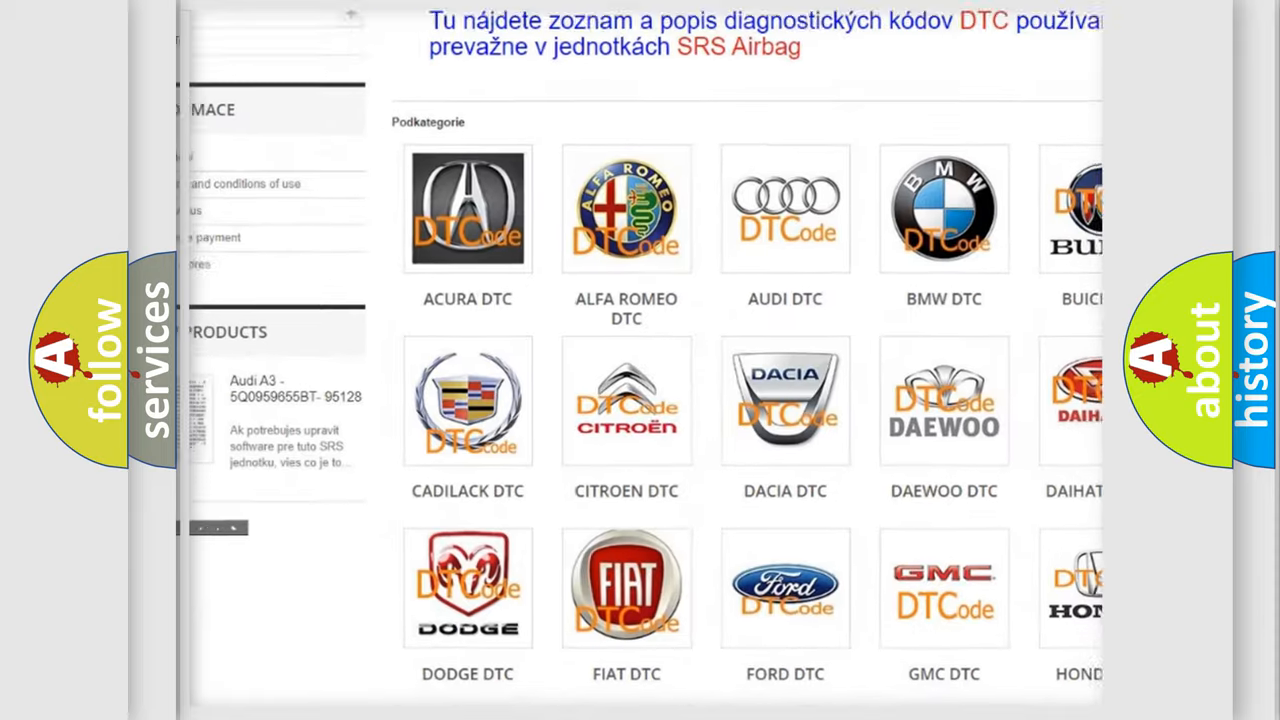
{"action": "scroll", "scroll_direction": "down", "scroll_amount": 3}
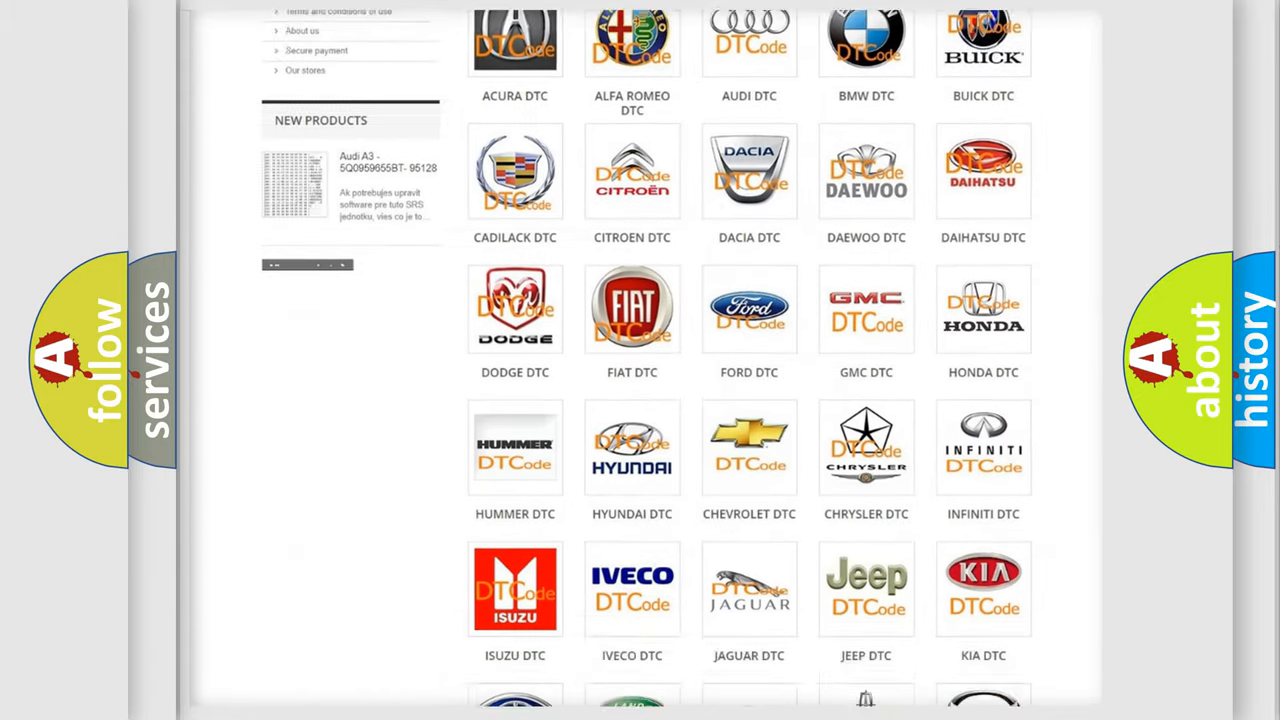
{"action": "scroll", "scroll_direction": "down", "scroll_amount": 3}
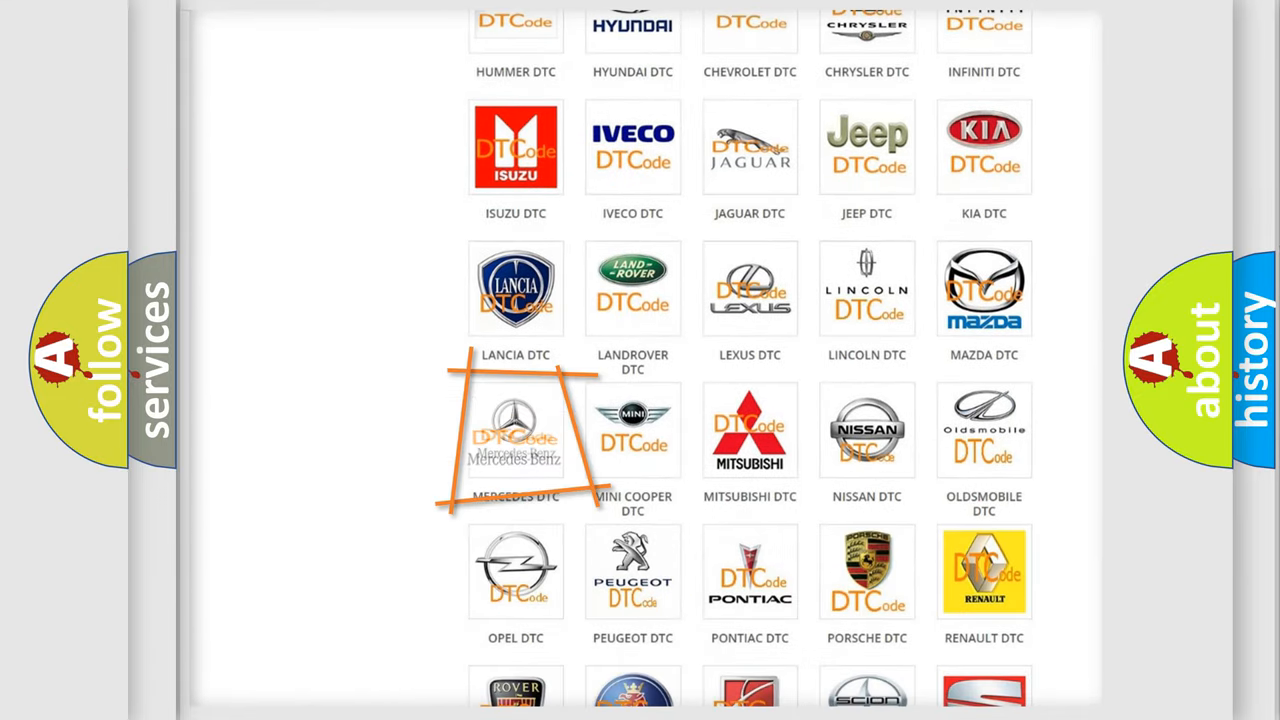